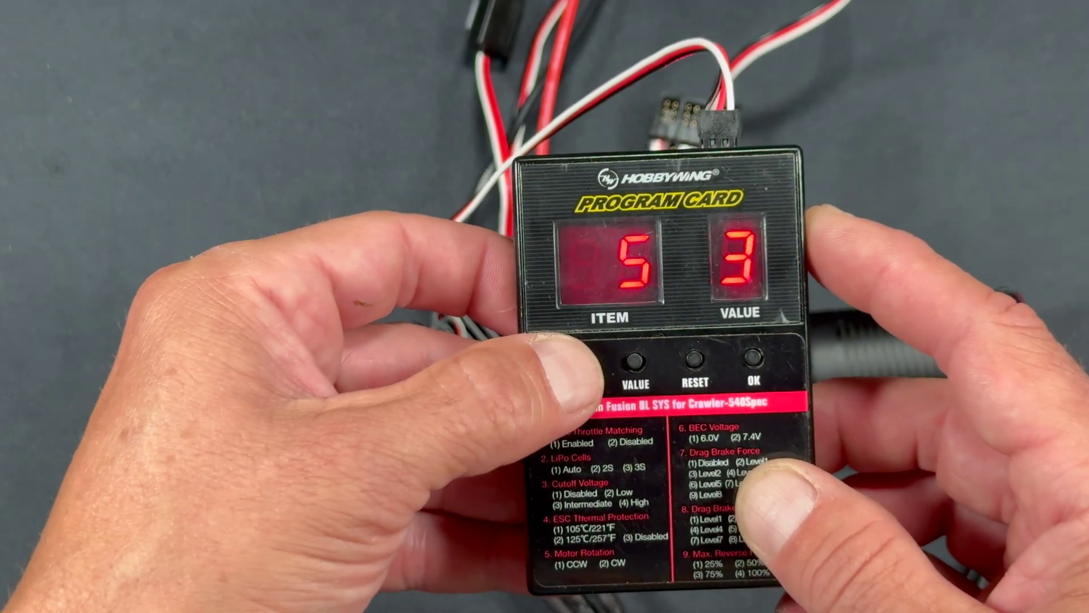
Save Max. Reverse Force (item 9) at value 4, 100% power, on the program card.
left_click(636, 367)
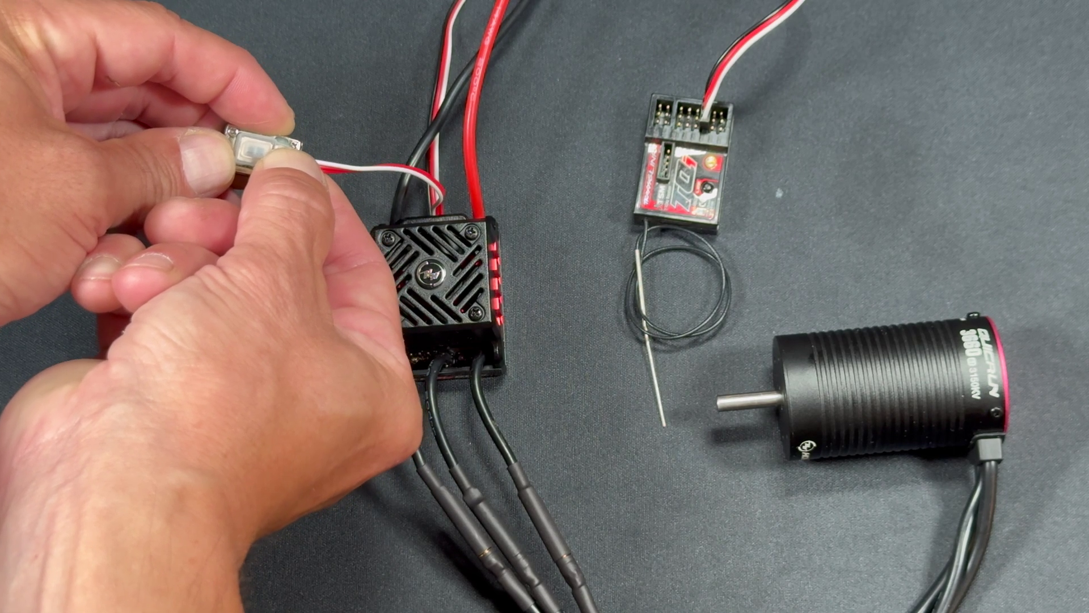
Power on the ESC with its switch button until the green status LED lights.
left_click(249, 159)
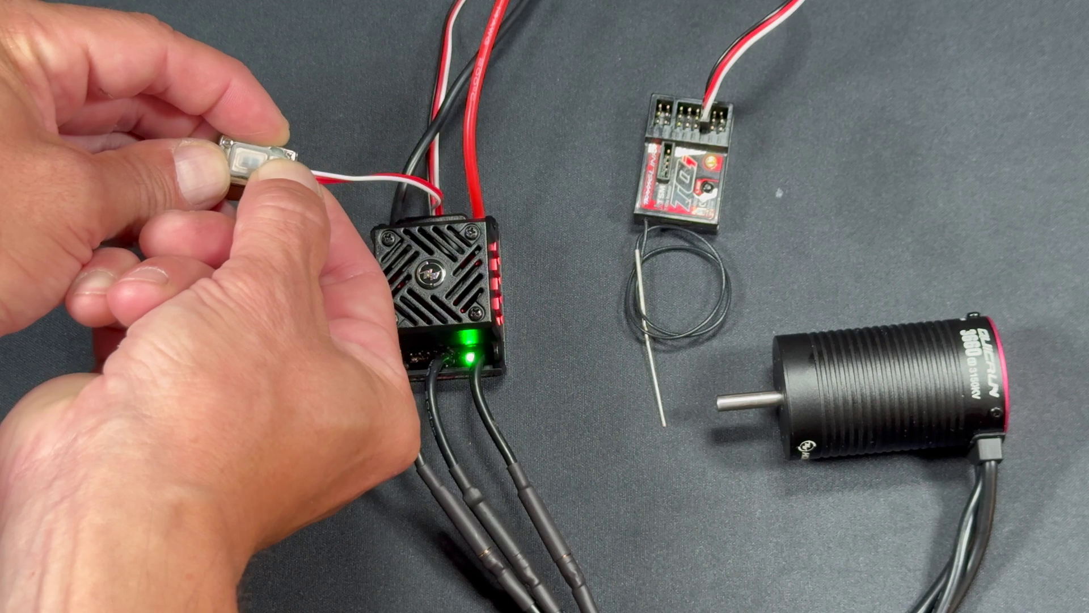